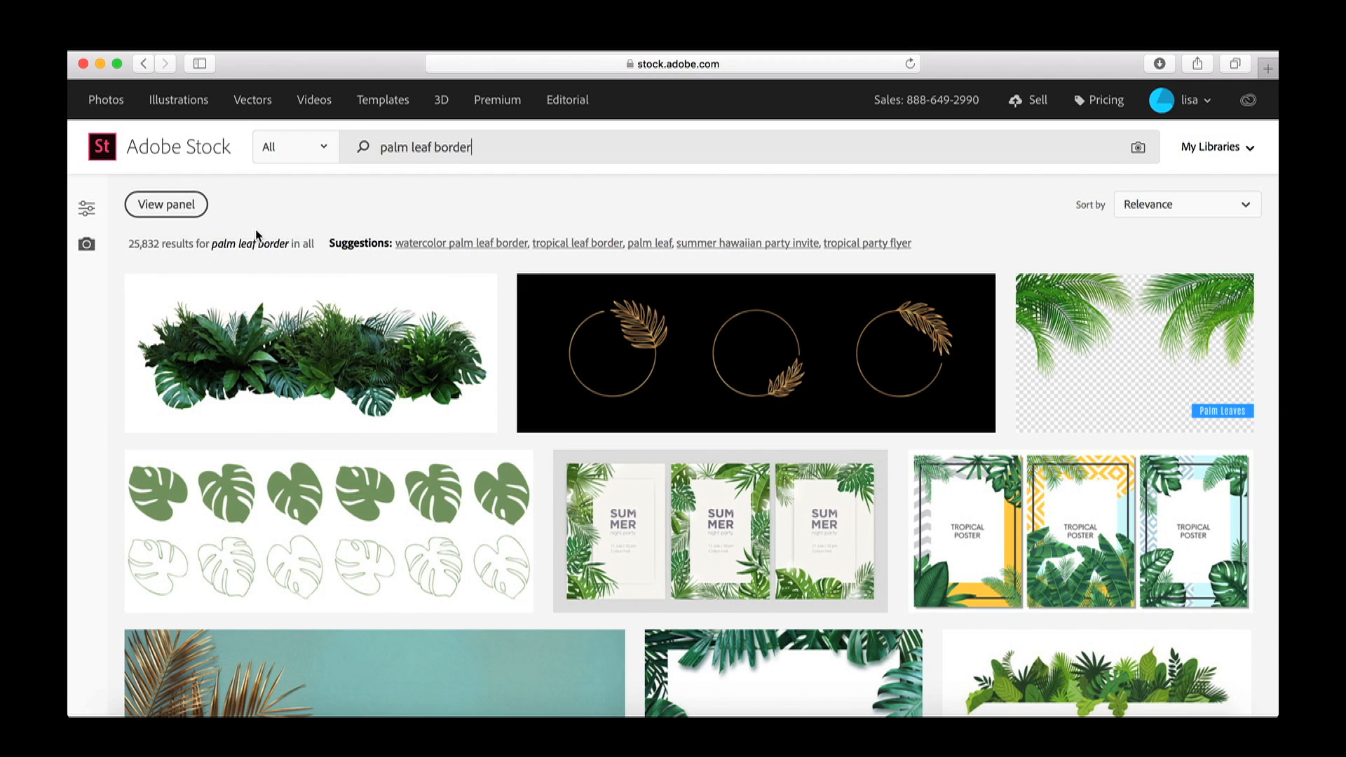
Step: Filter the palm leaf border results to Vertical orientation and browse toward the watercolor gold frame
left_click(166, 204)
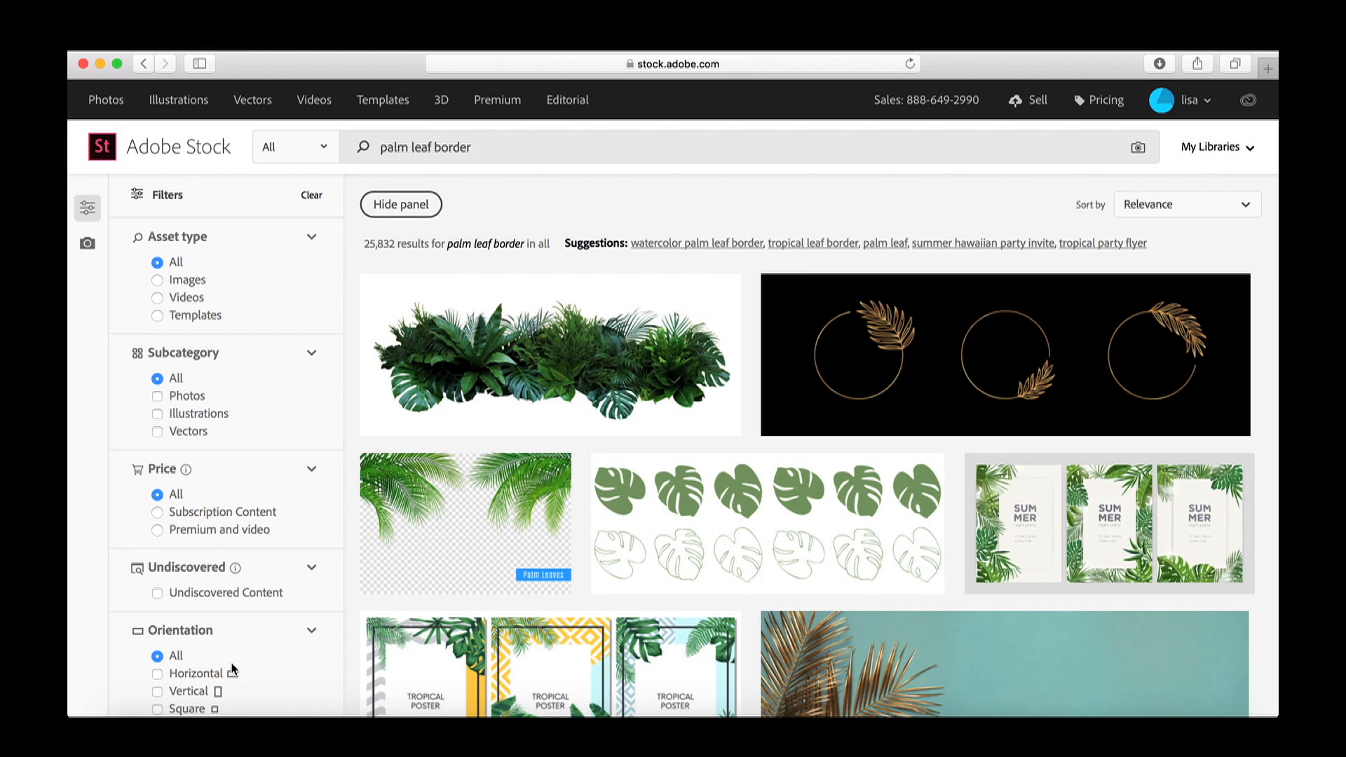
left_click(399, 204)
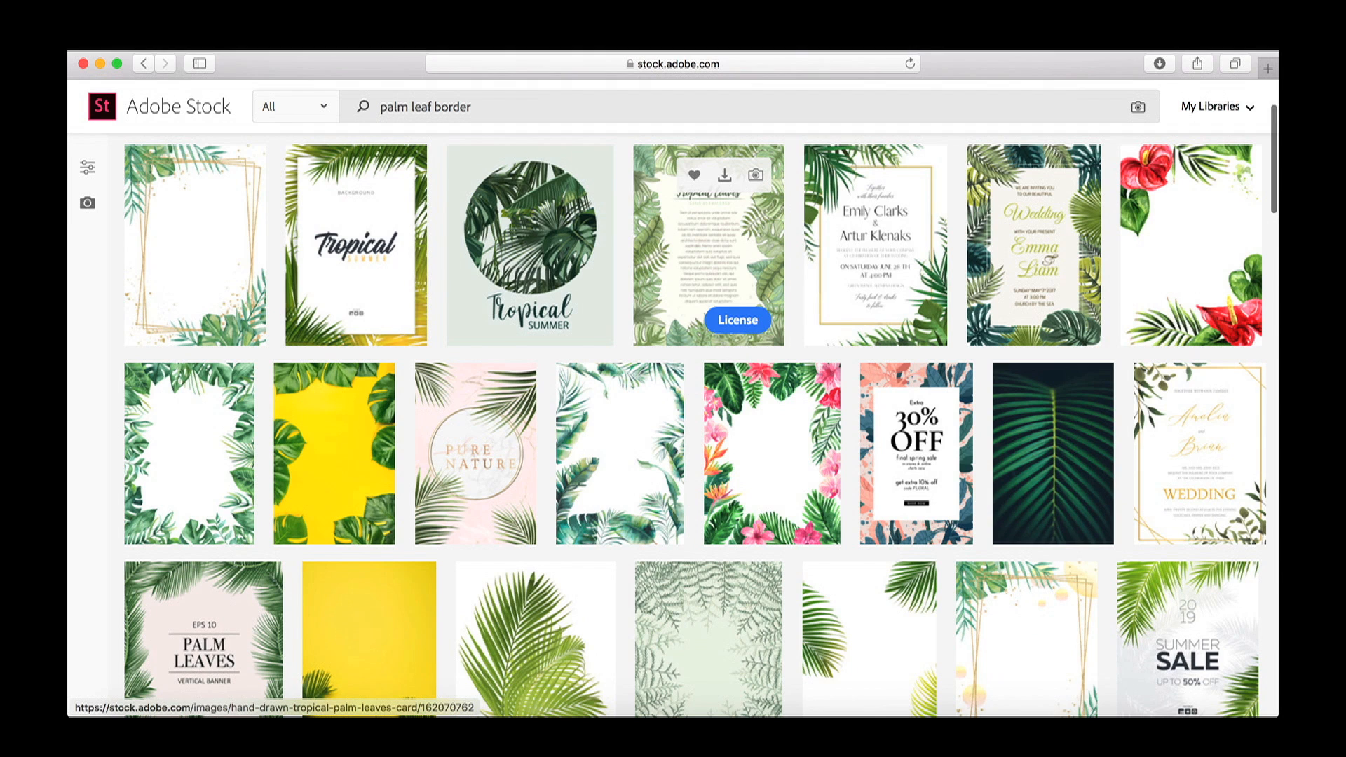
scroll("down", 3)
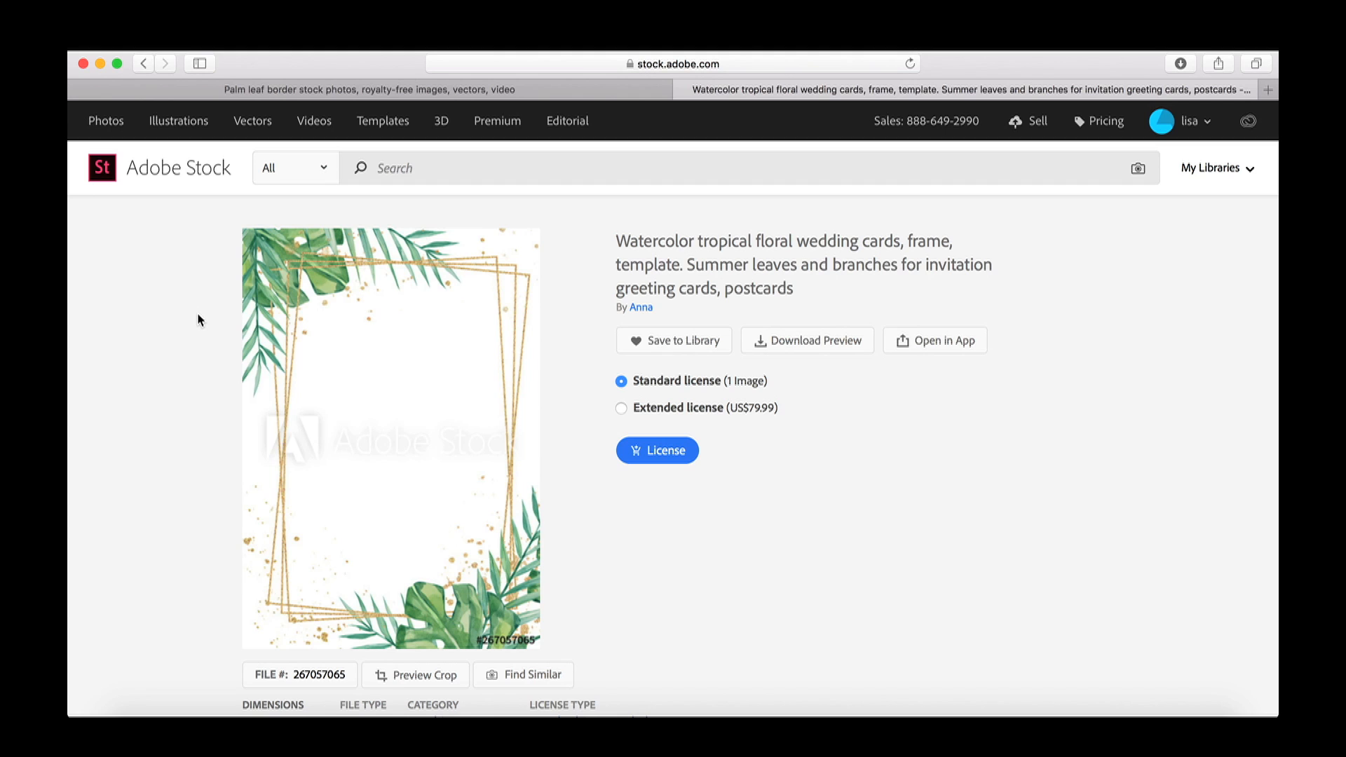
Step: License the watercolor frame image, download it and rename the JPEG in Preview
scroll("down", 3)
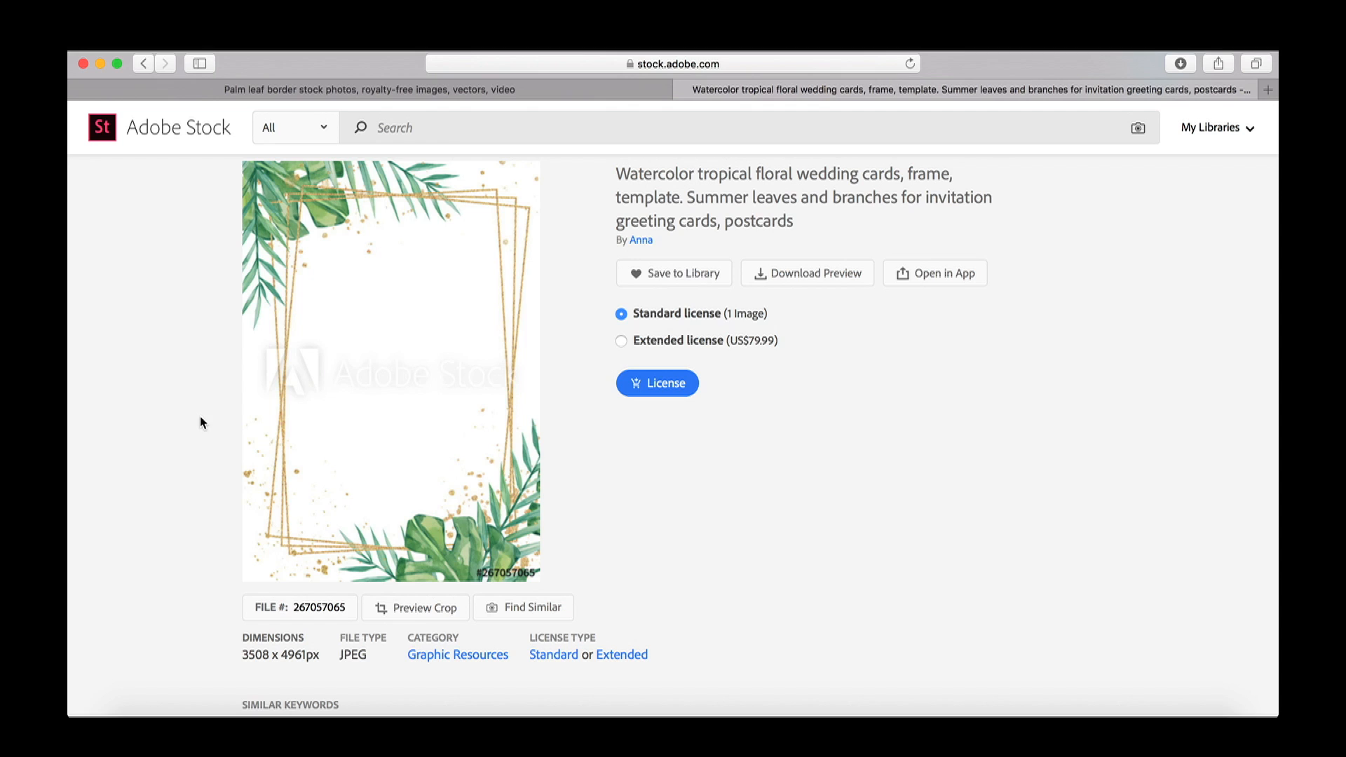
left_click(656, 382)
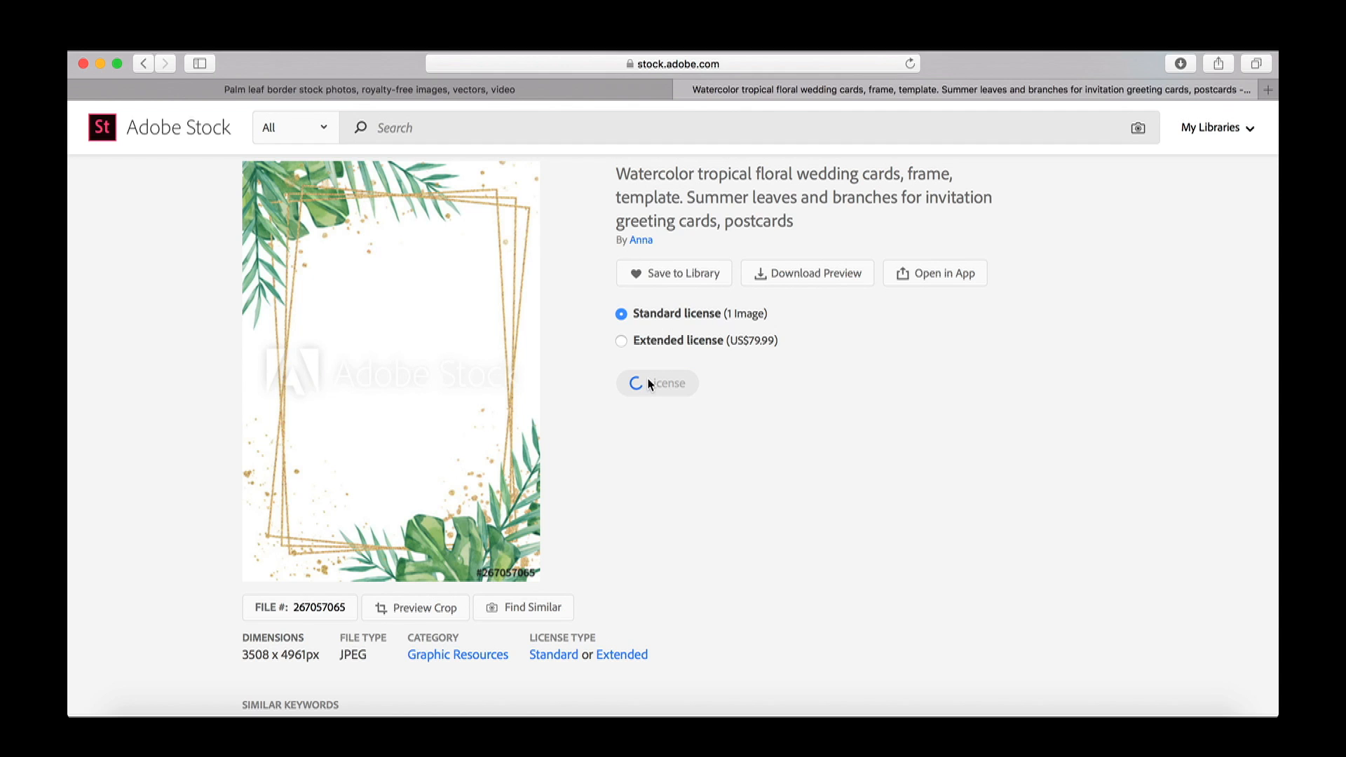
left_click(656, 383)
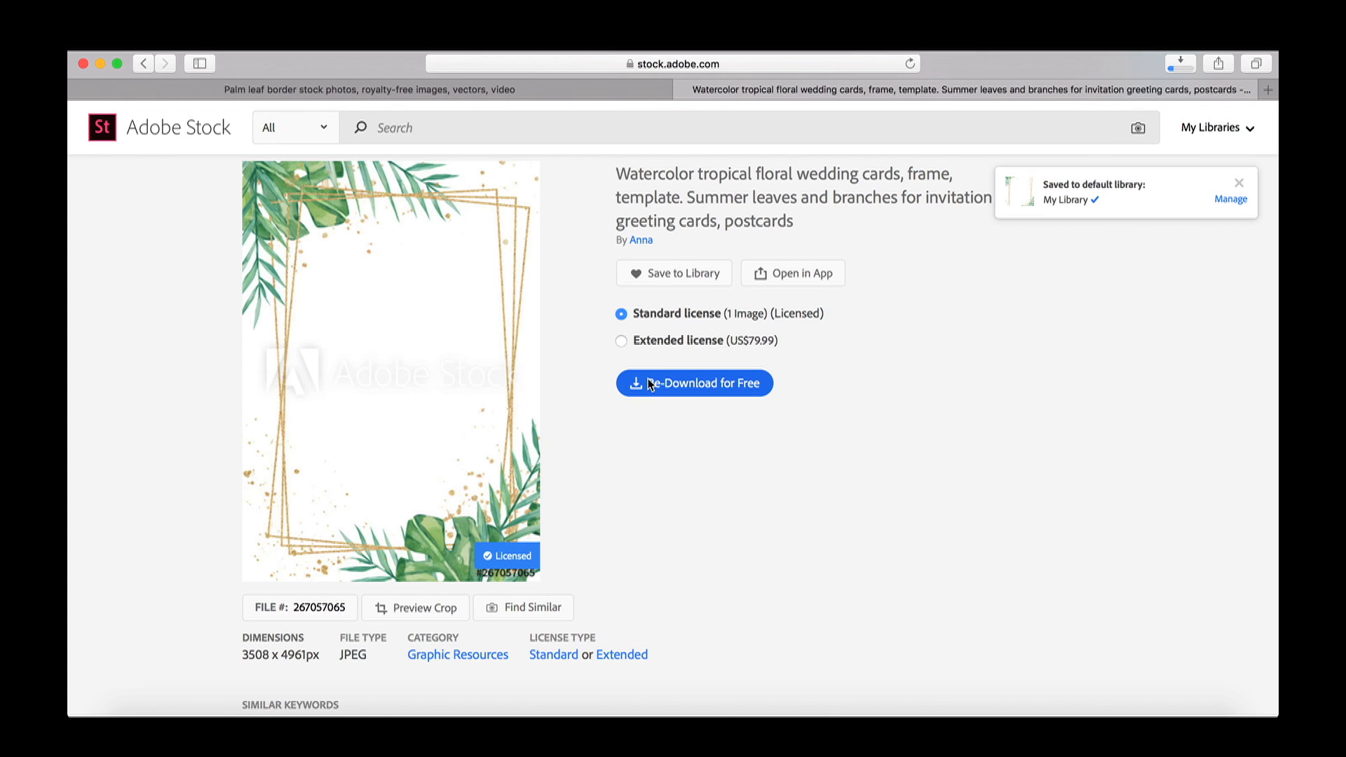
left_click(694, 383)
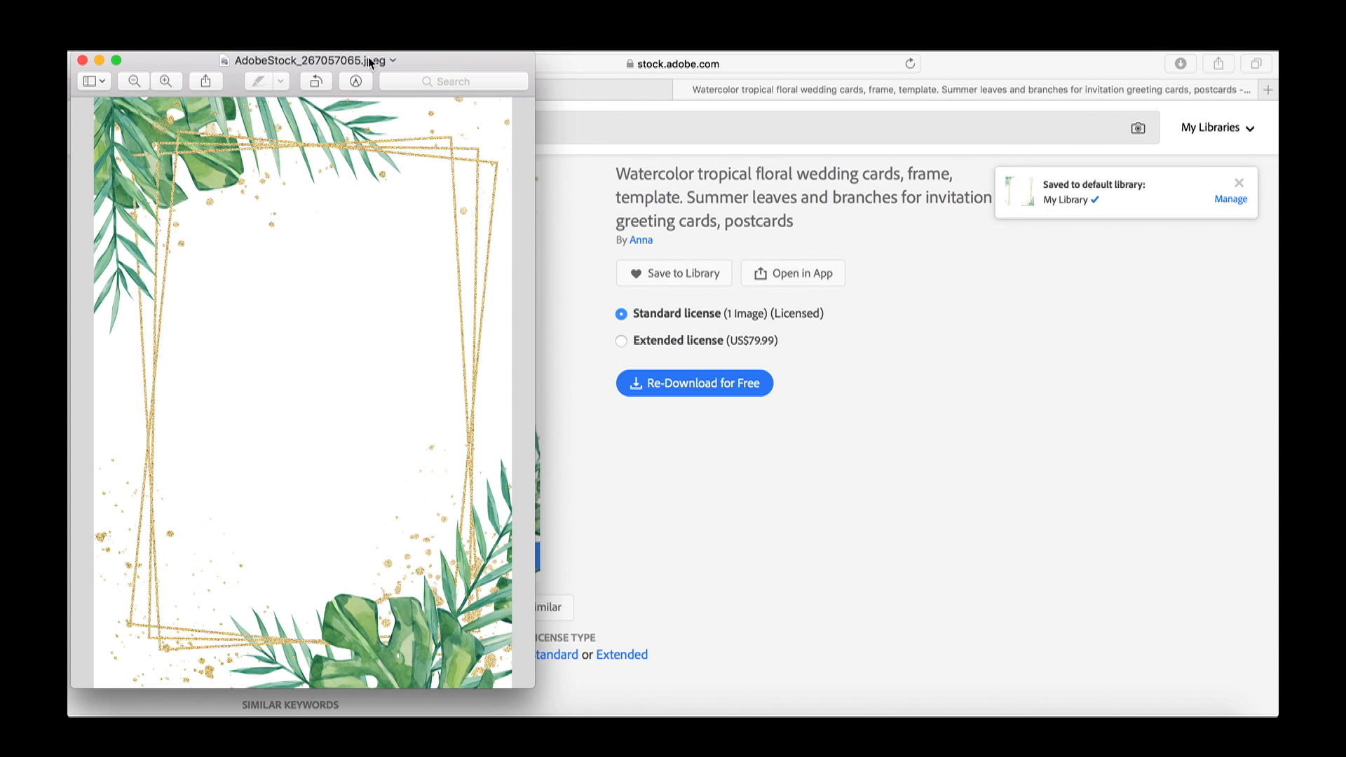
left_click(373, 139)
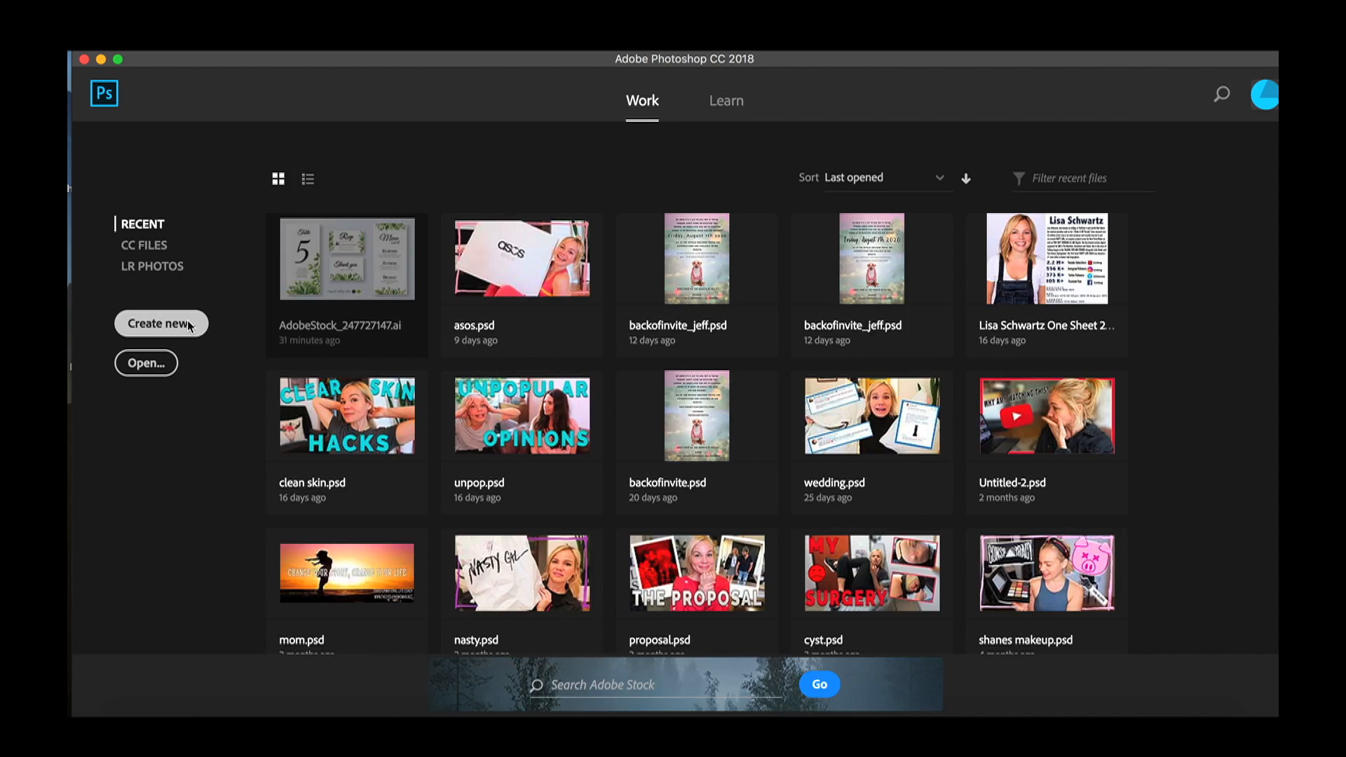
Step: Create a new custom 4 x 9 inch, 300 ppi document for the menu card
left_click(159, 324)
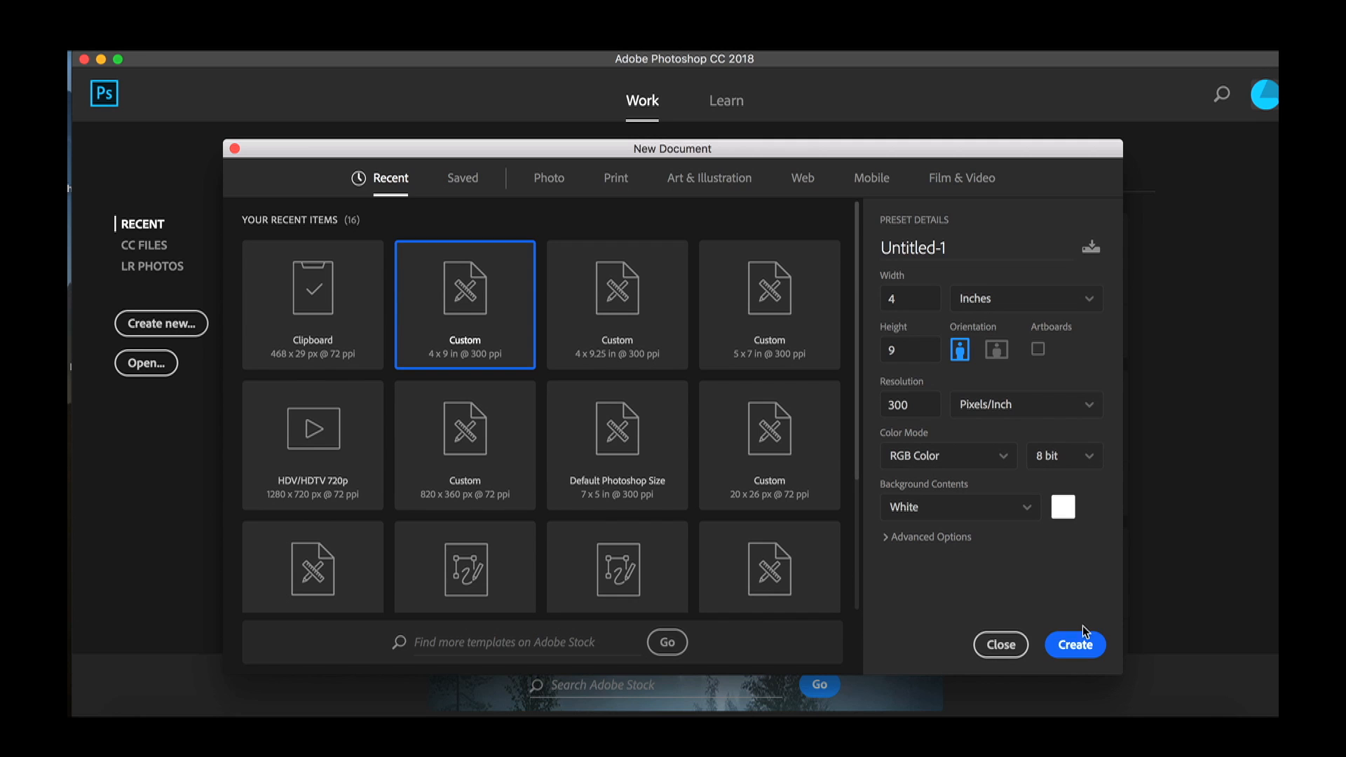
left_click(1076, 645)
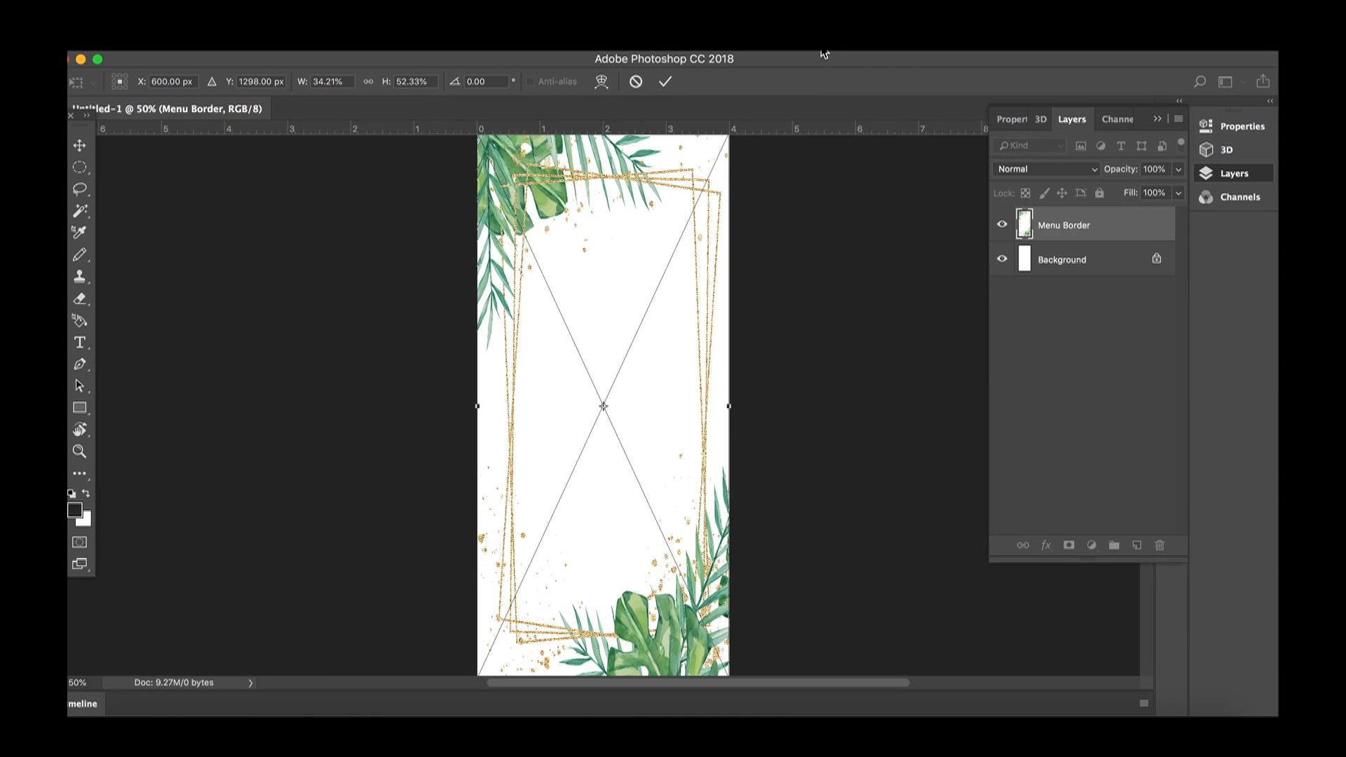
Step: Resize the Menu Border frame so it fills the entire 4 x 9 inch canvas
left_click_drag(478, 407, 473, 406)
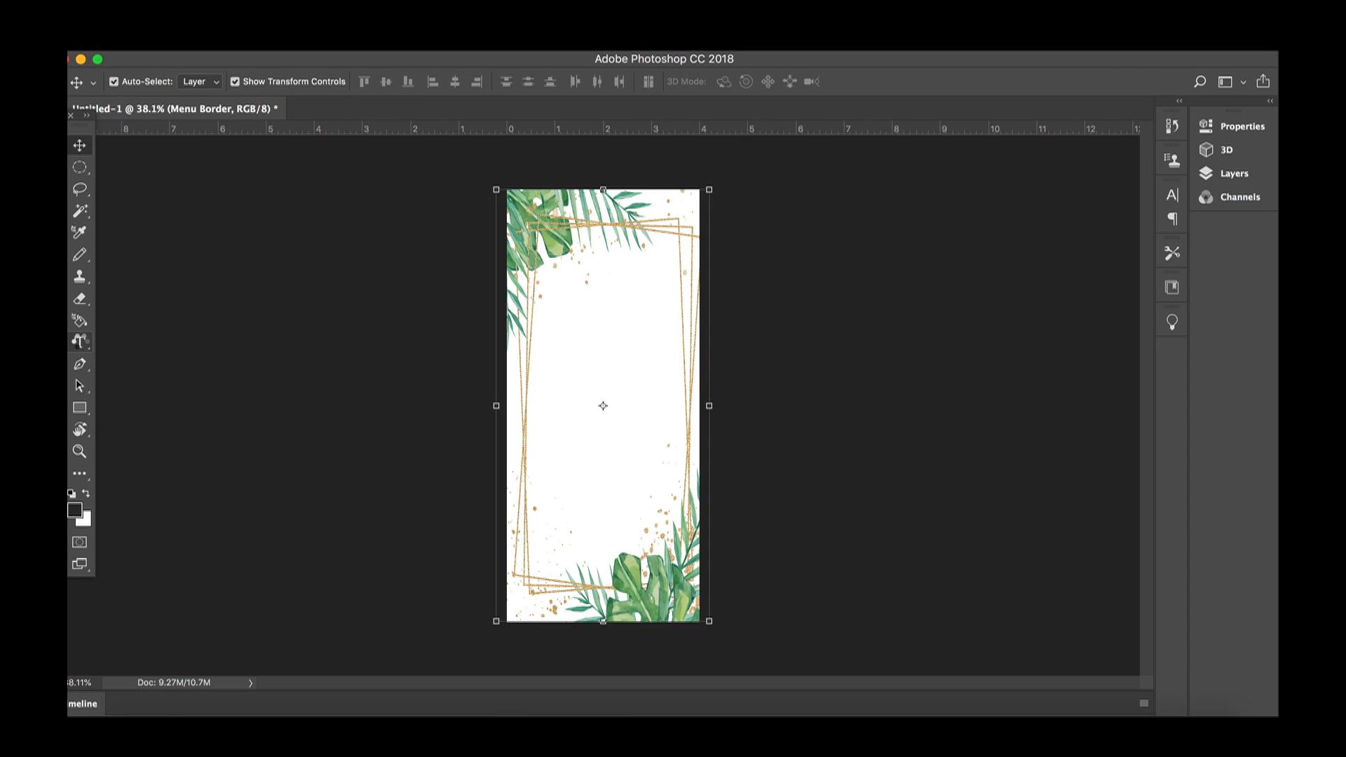
Step: Add the MENU title in Pineapple Demo at the top of the frame
type("MENU")
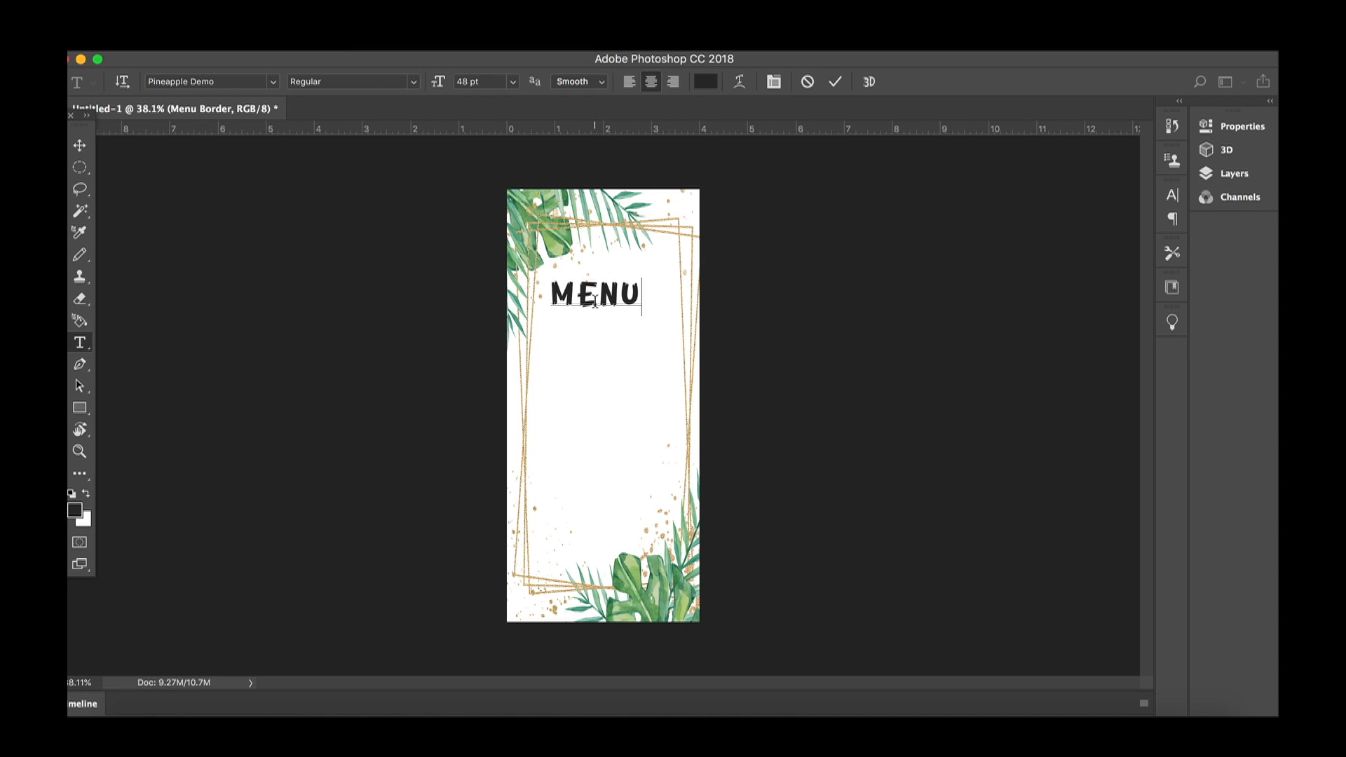
left_click(78, 144)
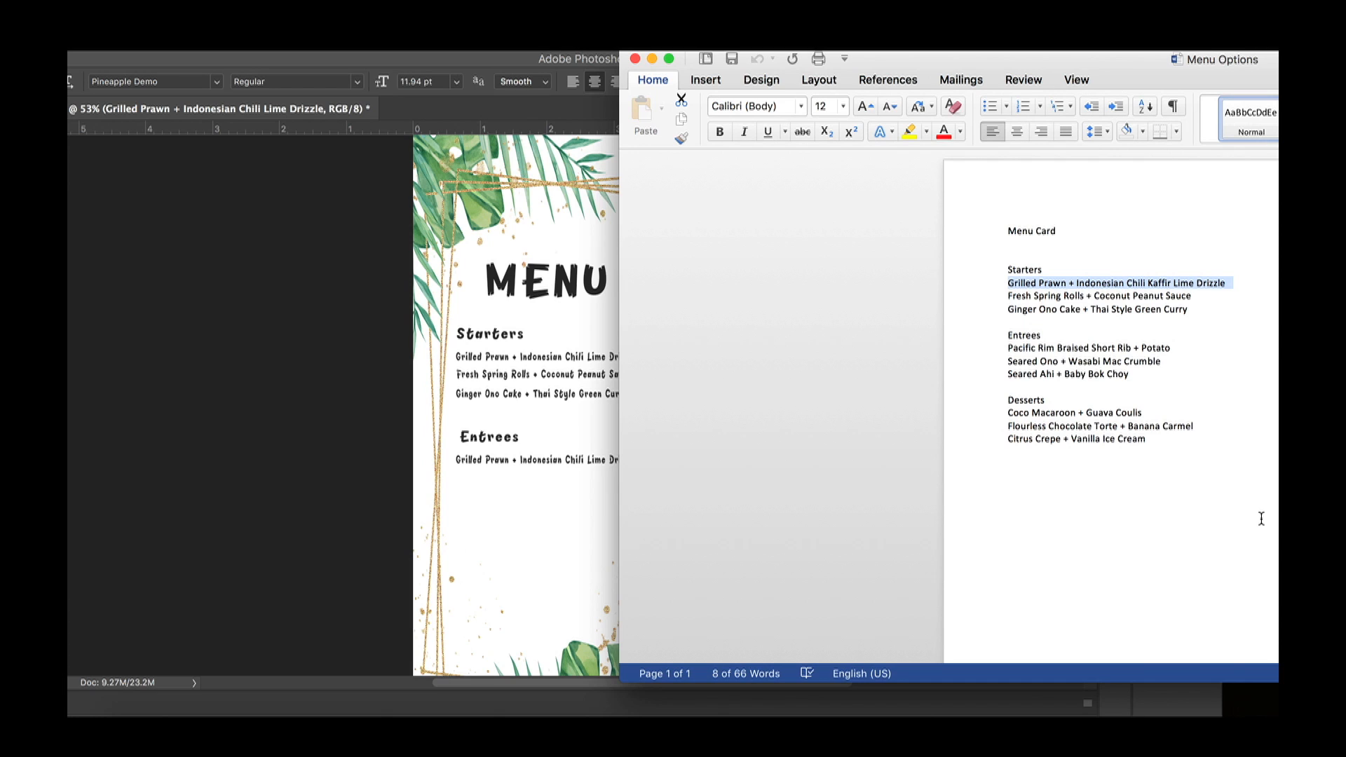
Step: Select the course dish lines in the Word menu notes for copying onto the card
double_click(1088, 348)
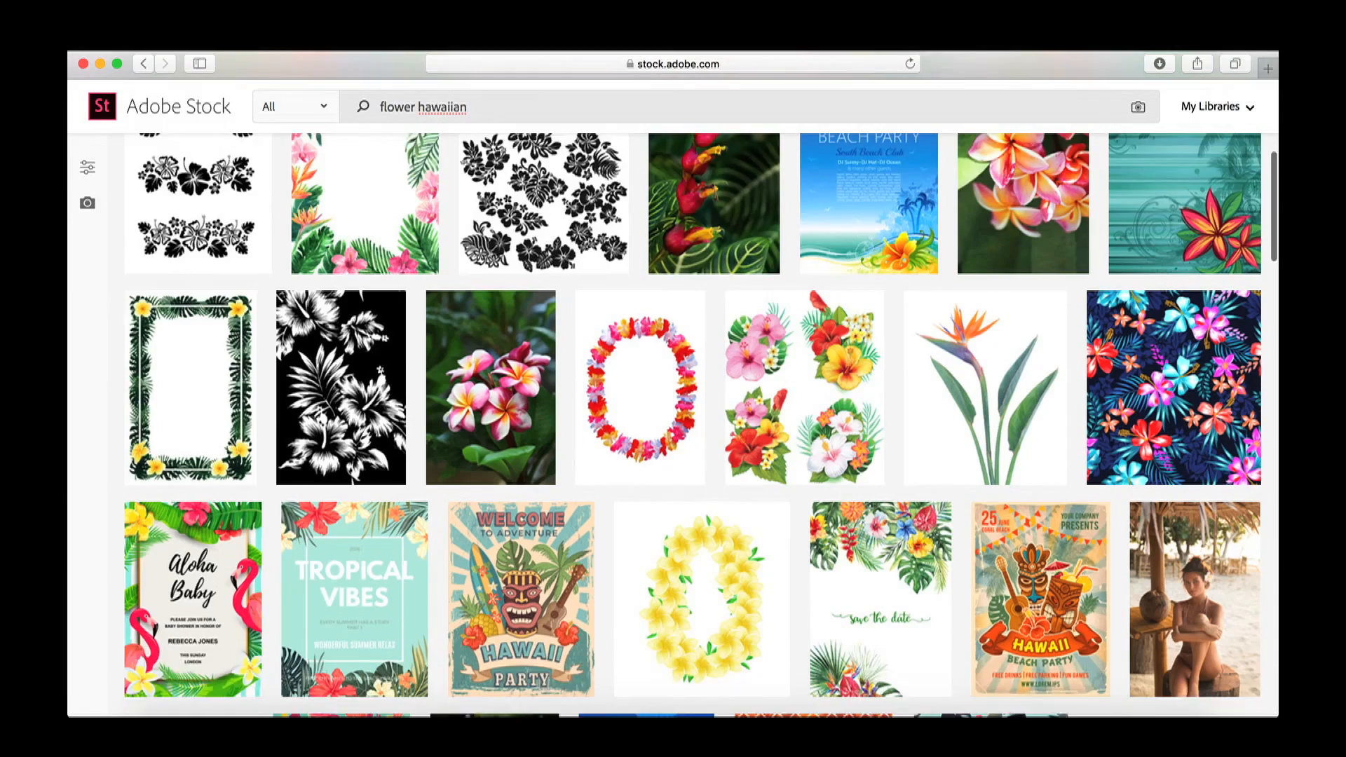
Step: Browse the flower hawaiian results toward the plumeria isolated on white
scroll("down", 3)
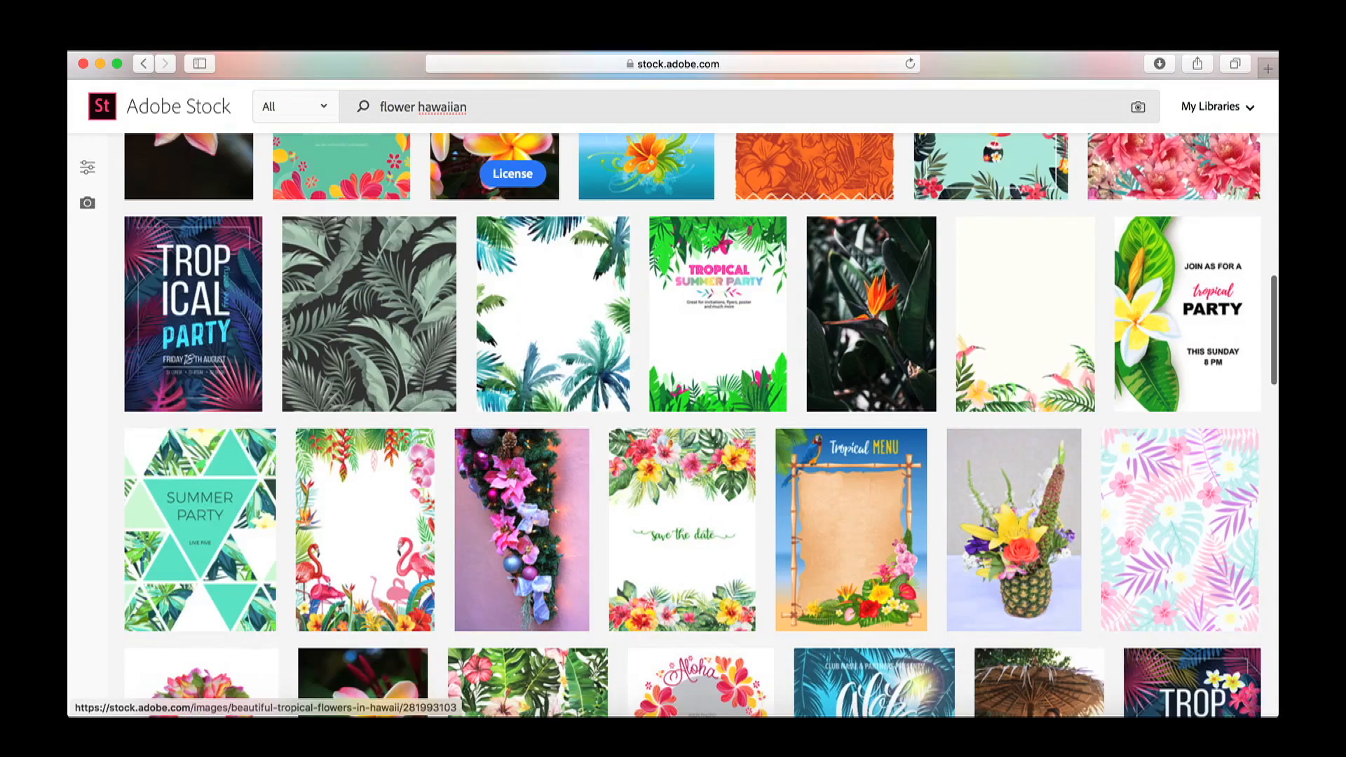
scroll("down", 3)
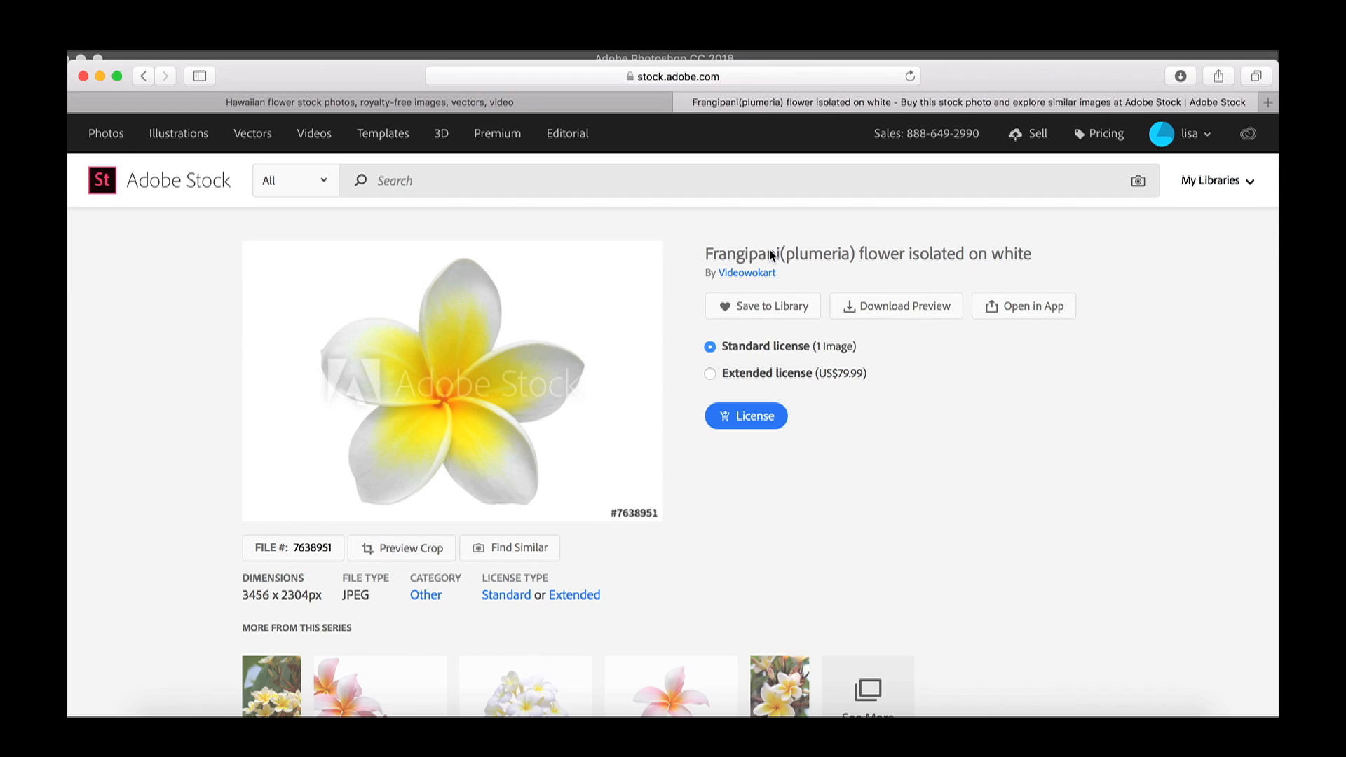
Step: License the plumeria flower photo and save the download as 'flower'
left_click(745, 415)
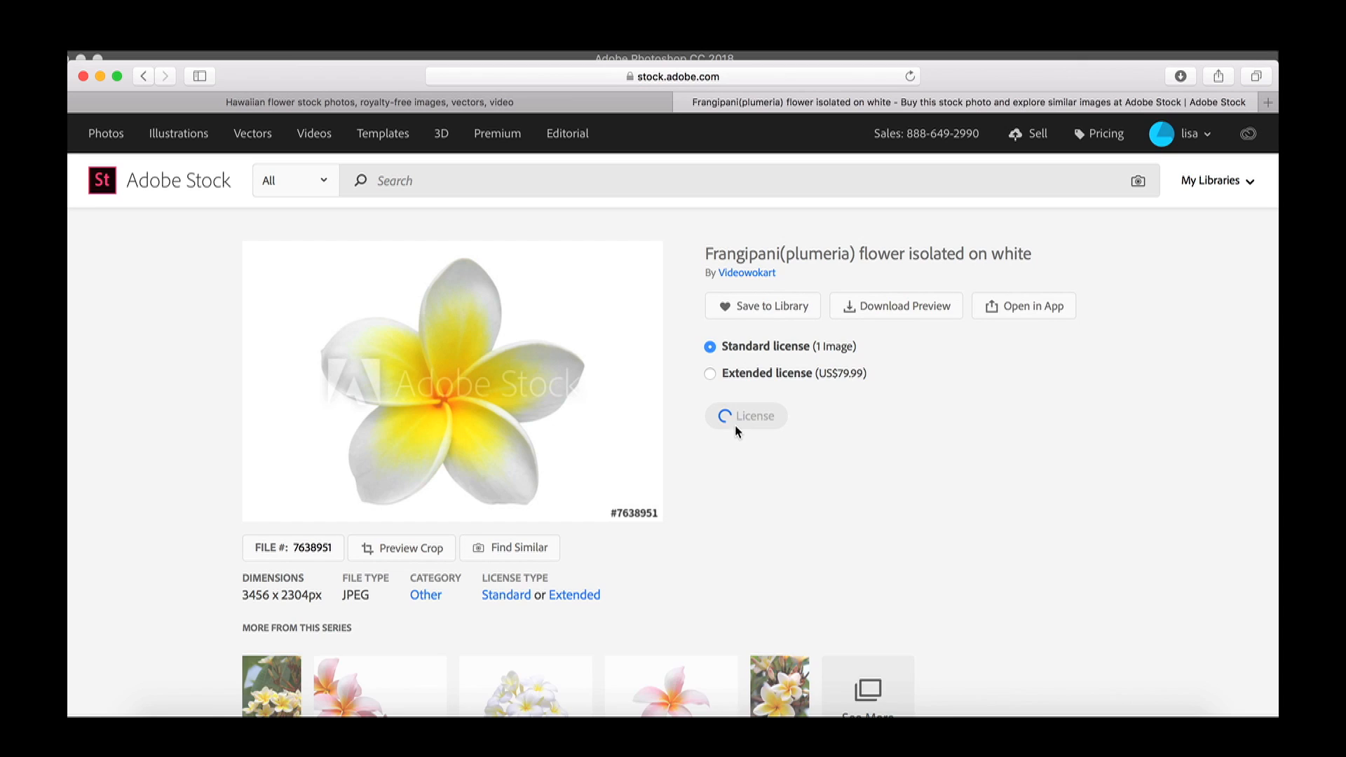
left_click(744, 415)
type("flower")
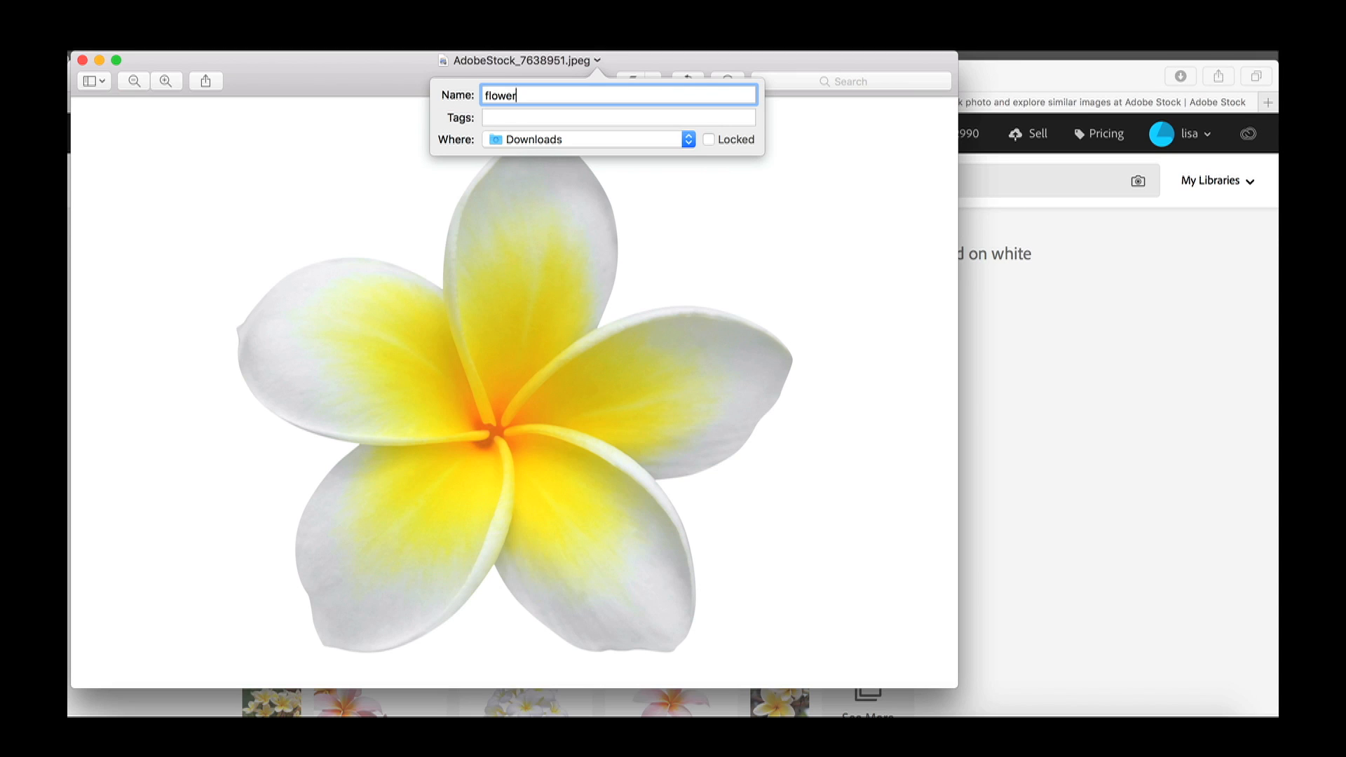
left_click(586, 139)
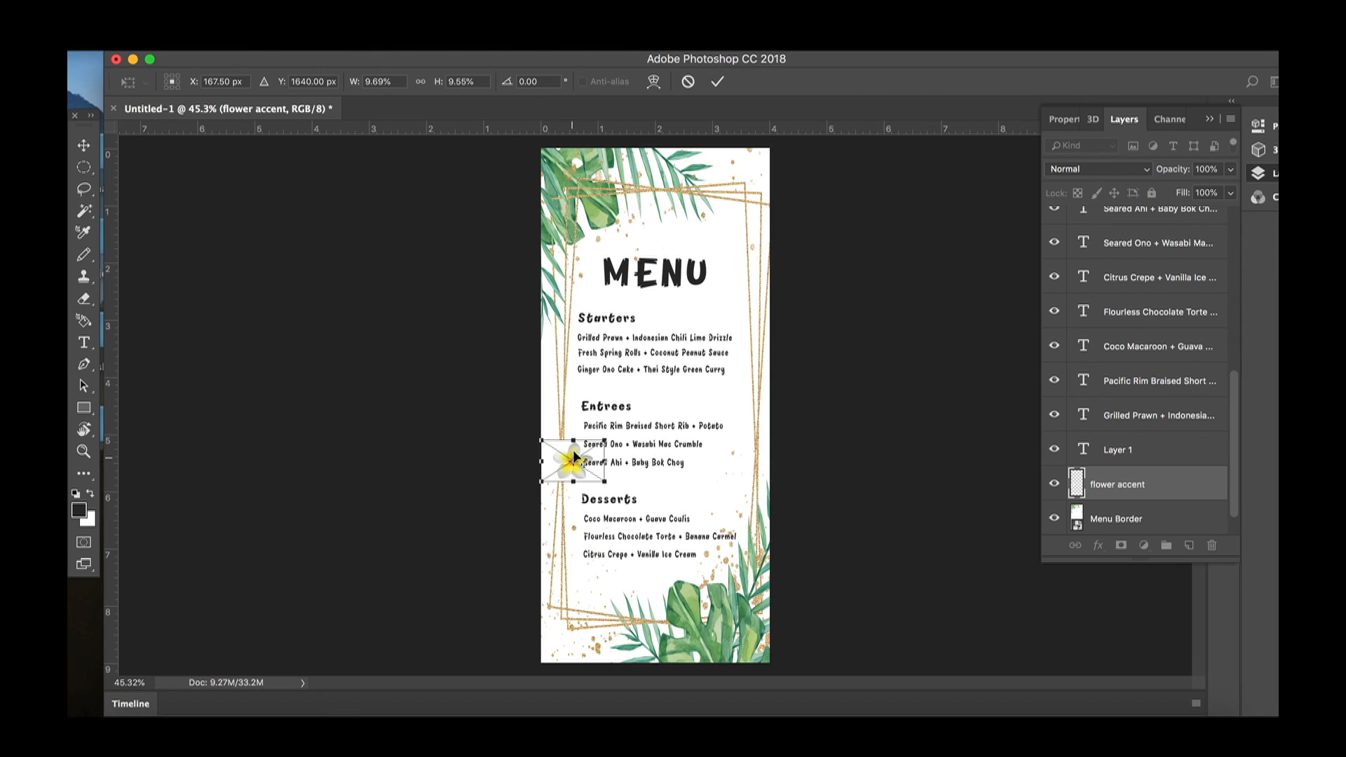
Step: Position the shrunken plumeria accent under the MENU title and commit its size
left_click_drag(575, 461, 656, 309)
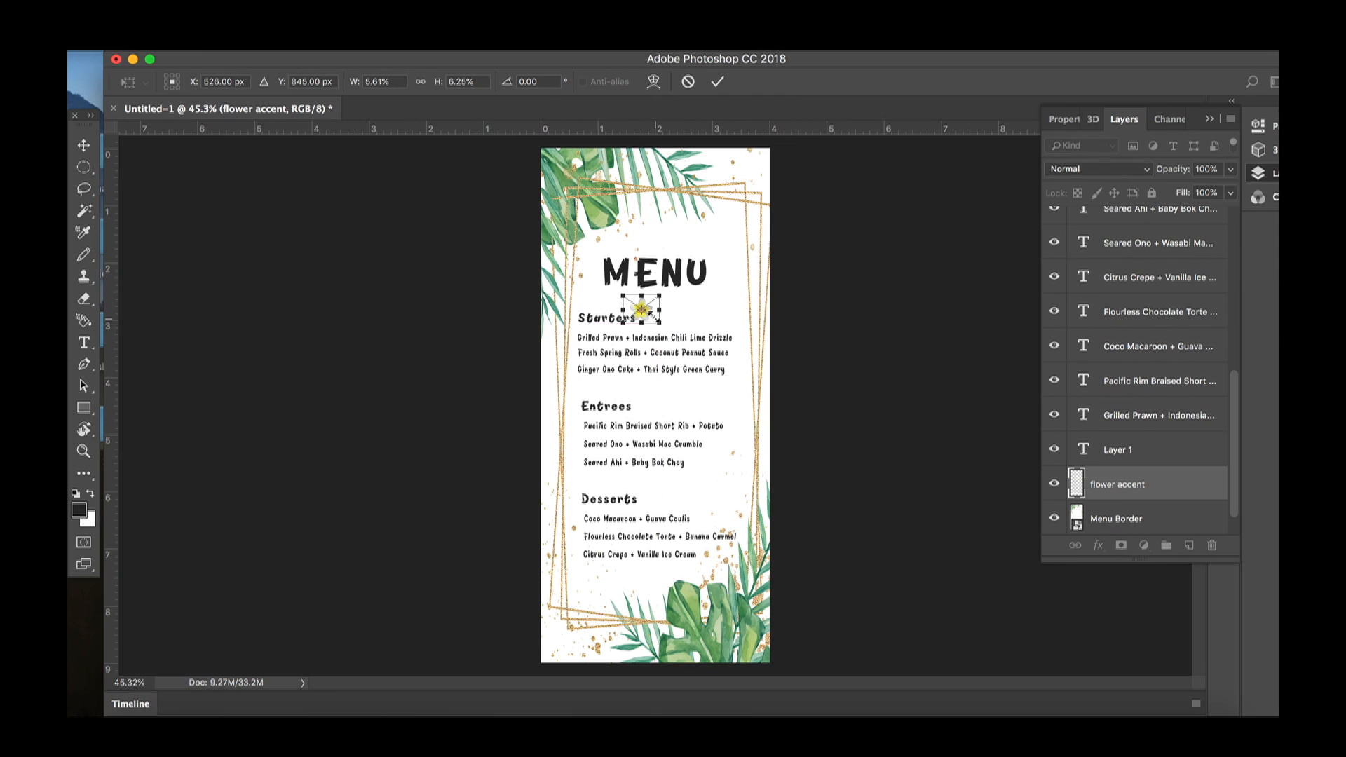
left_click(1116, 519)
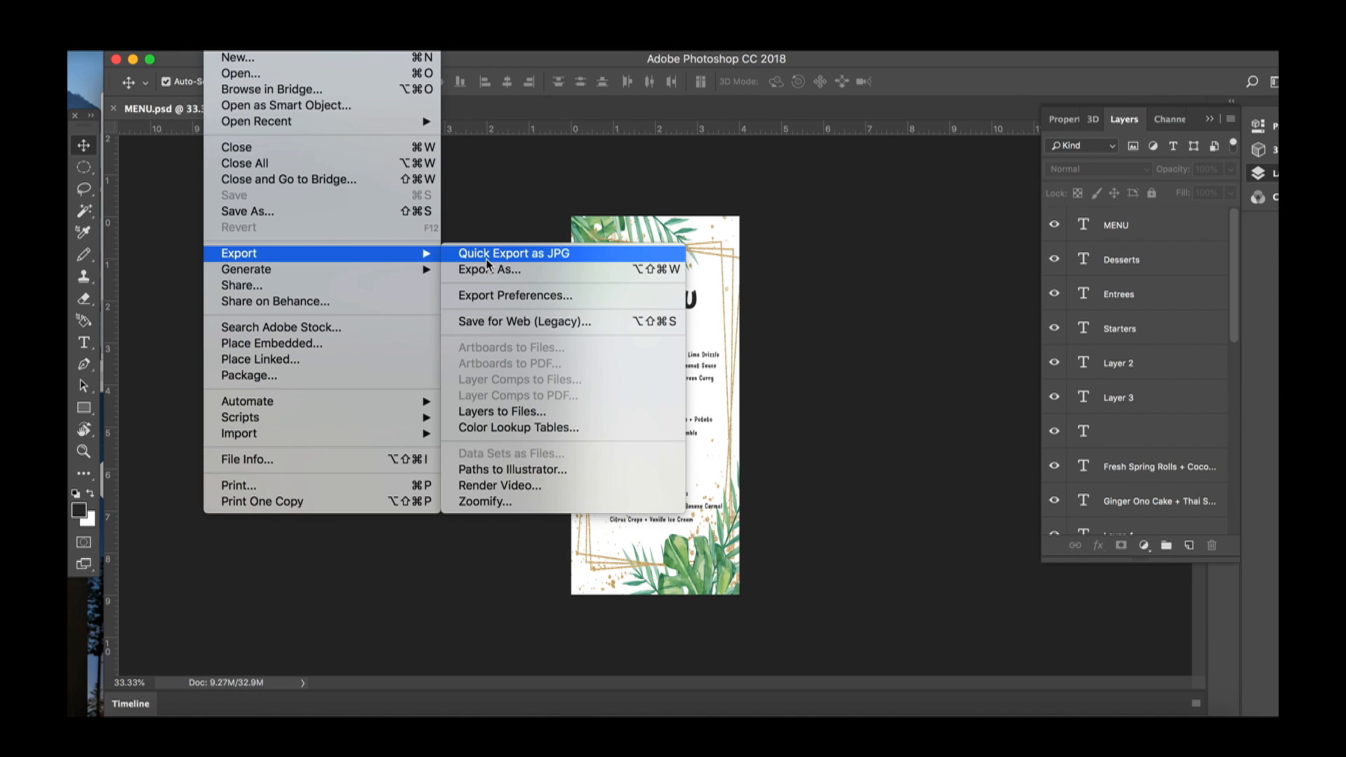
Step: Start a Quick Export as JPG for the finished menu card
left_click(513, 254)
type("MENU FINAL.jpg")
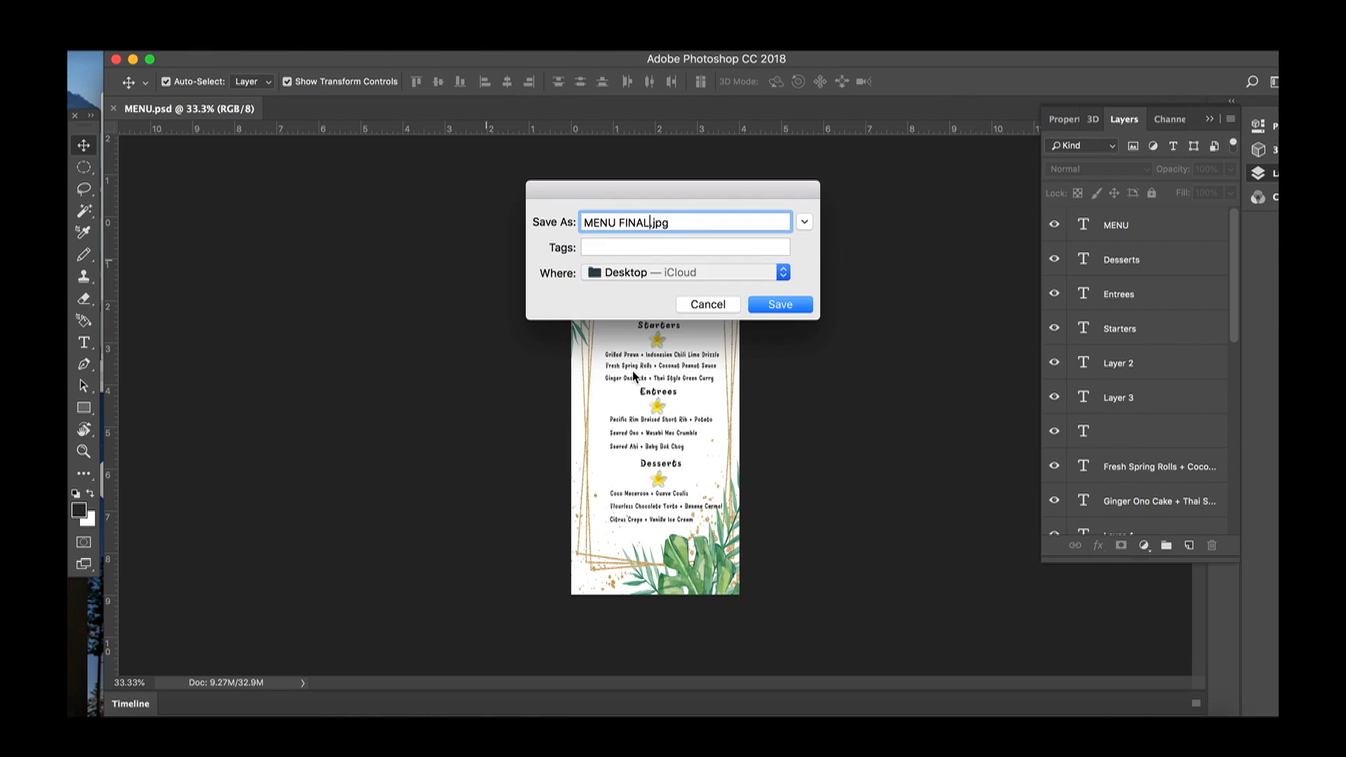